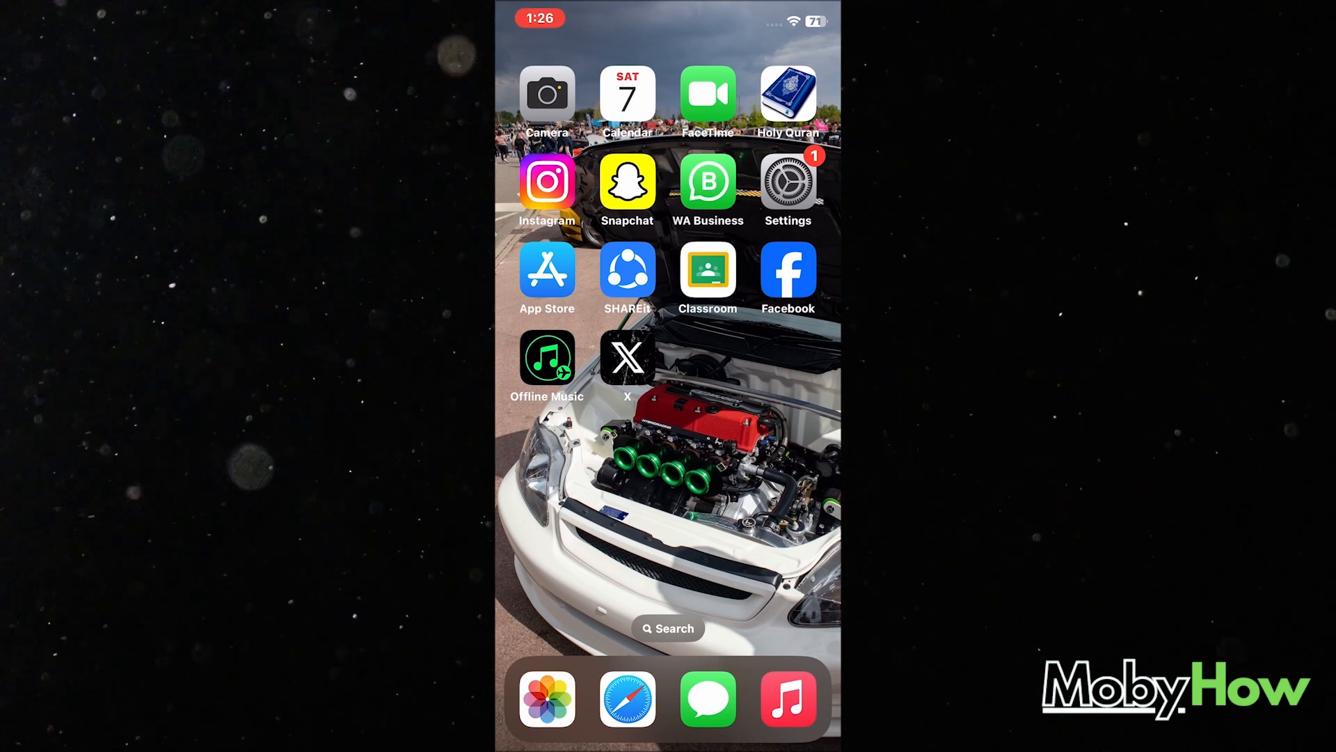
# Launch the Settings app from the Home Screen.
pyautogui.click(786, 182)
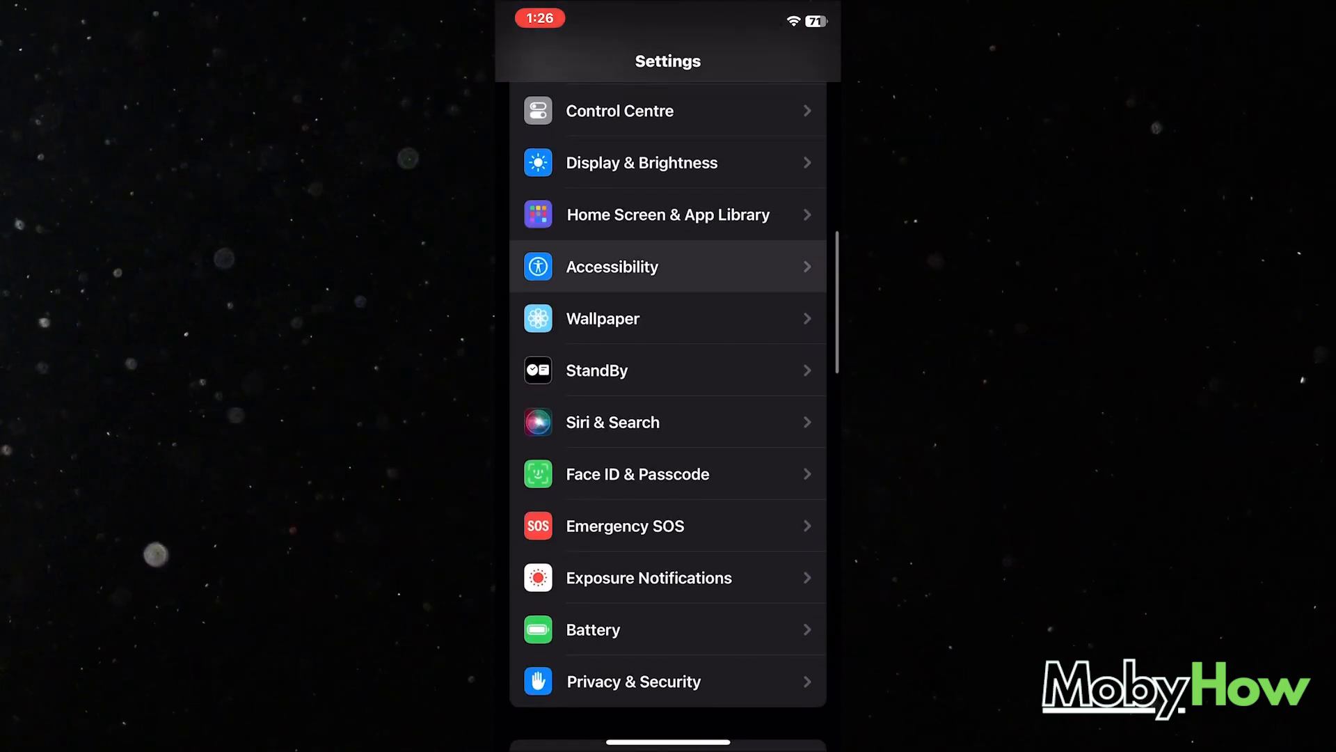
# Open the Accessibility section of Settings.
pyautogui.click(612, 266)
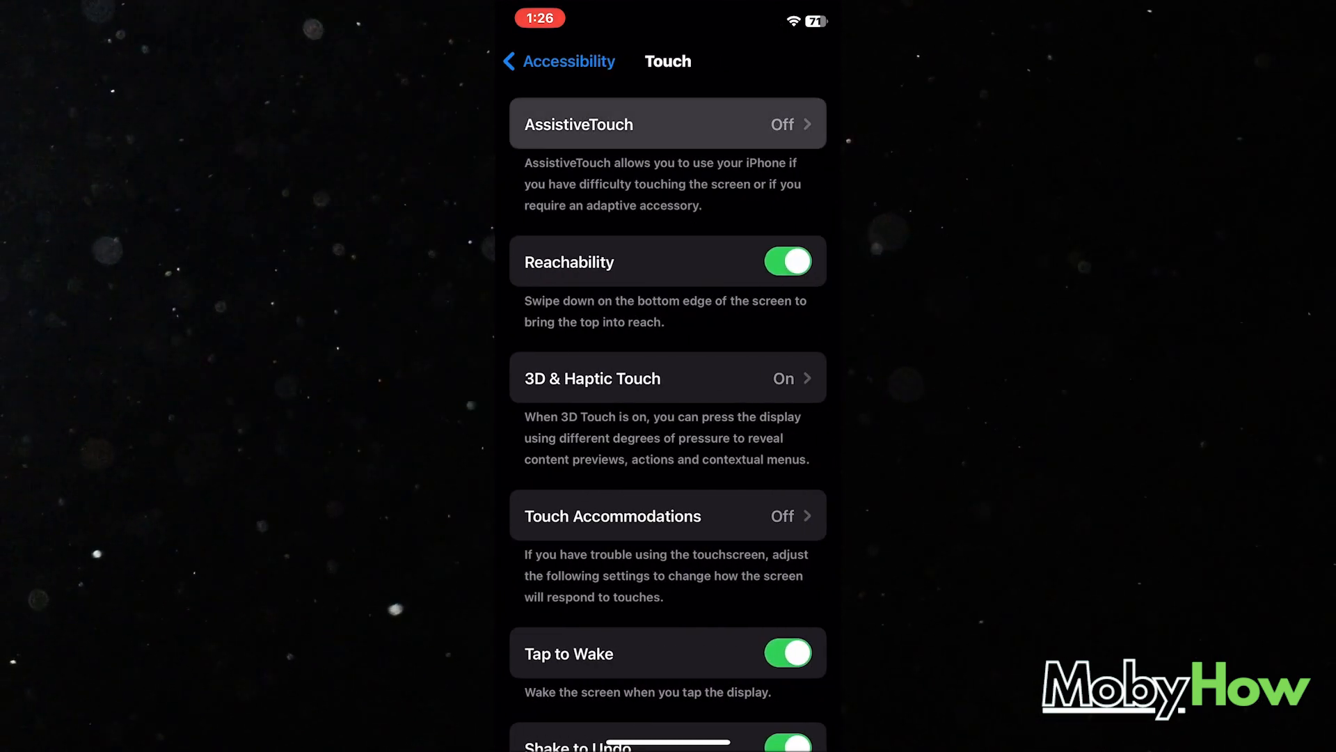
# Open the AssistiveTouch settings page.
pyautogui.click(667, 123)
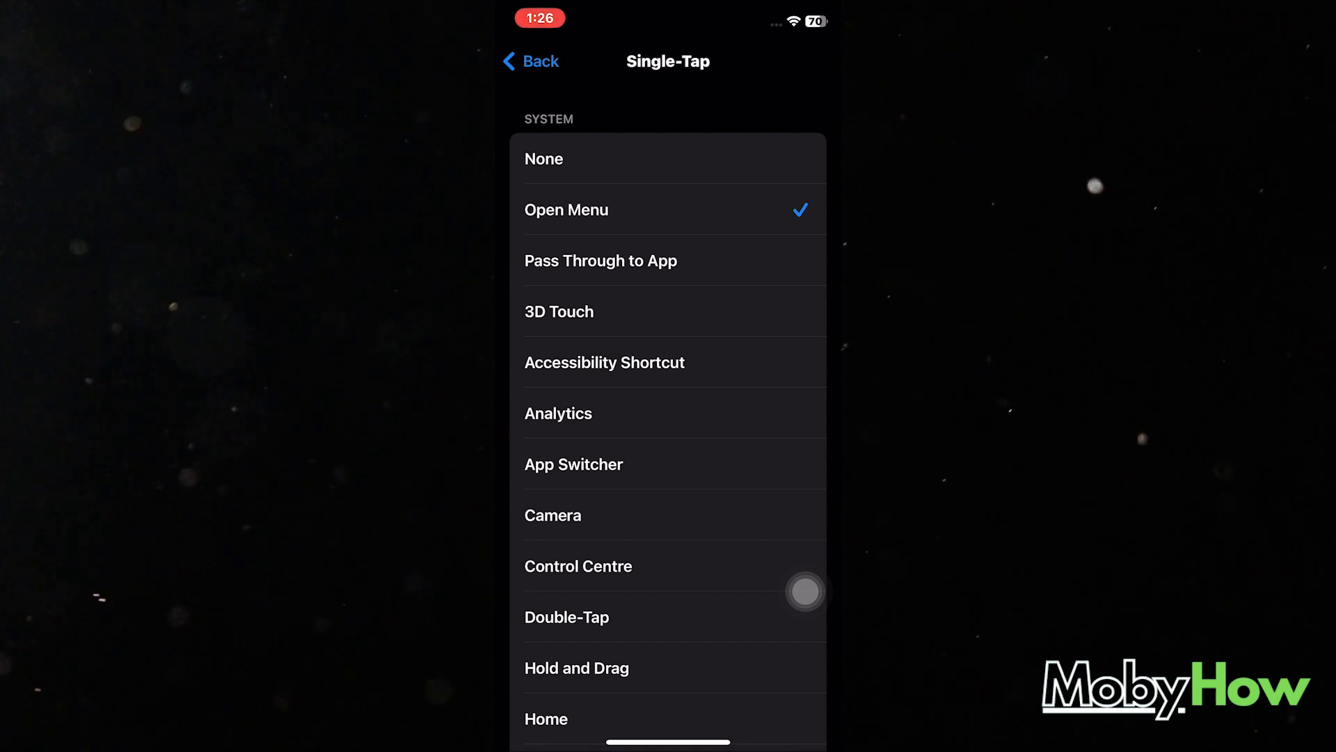
# Scroll through the Single-Tap action list to browse the available actions.
pyautogui.scroll(-3)
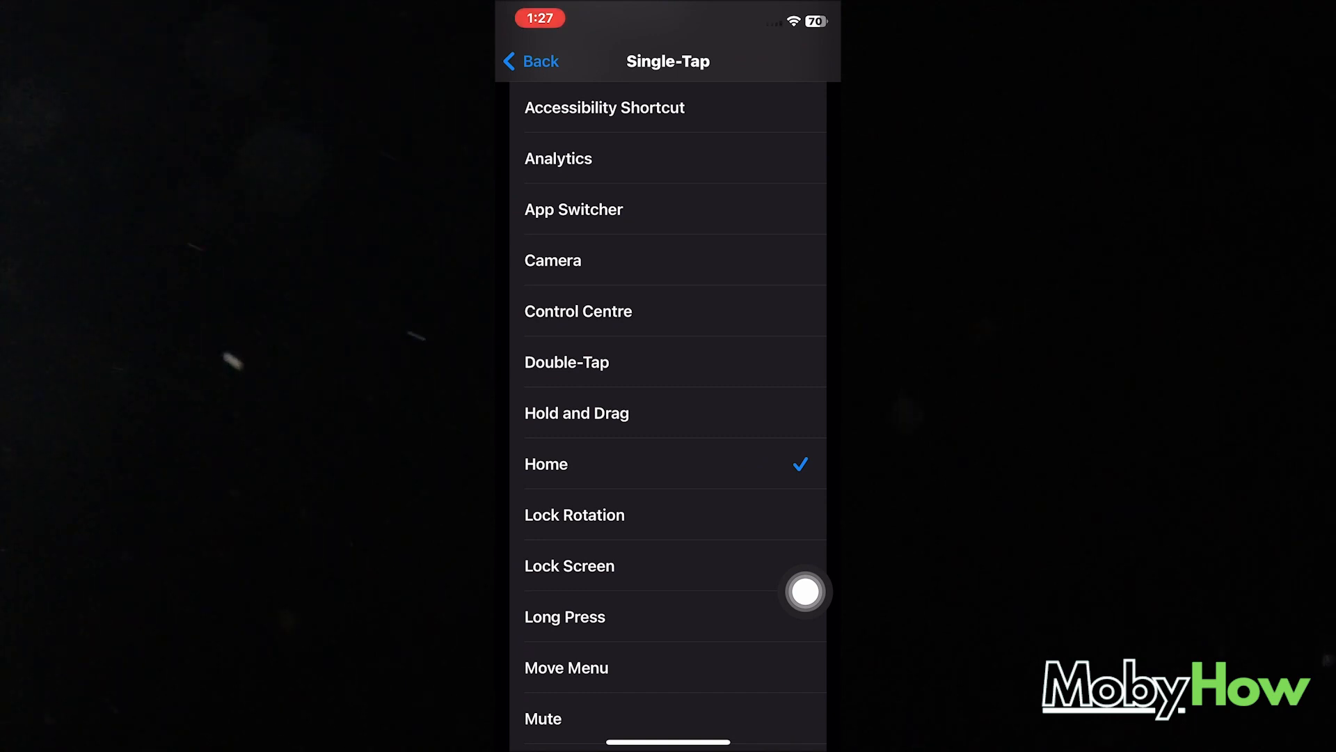
pyautogui.scroll(3)
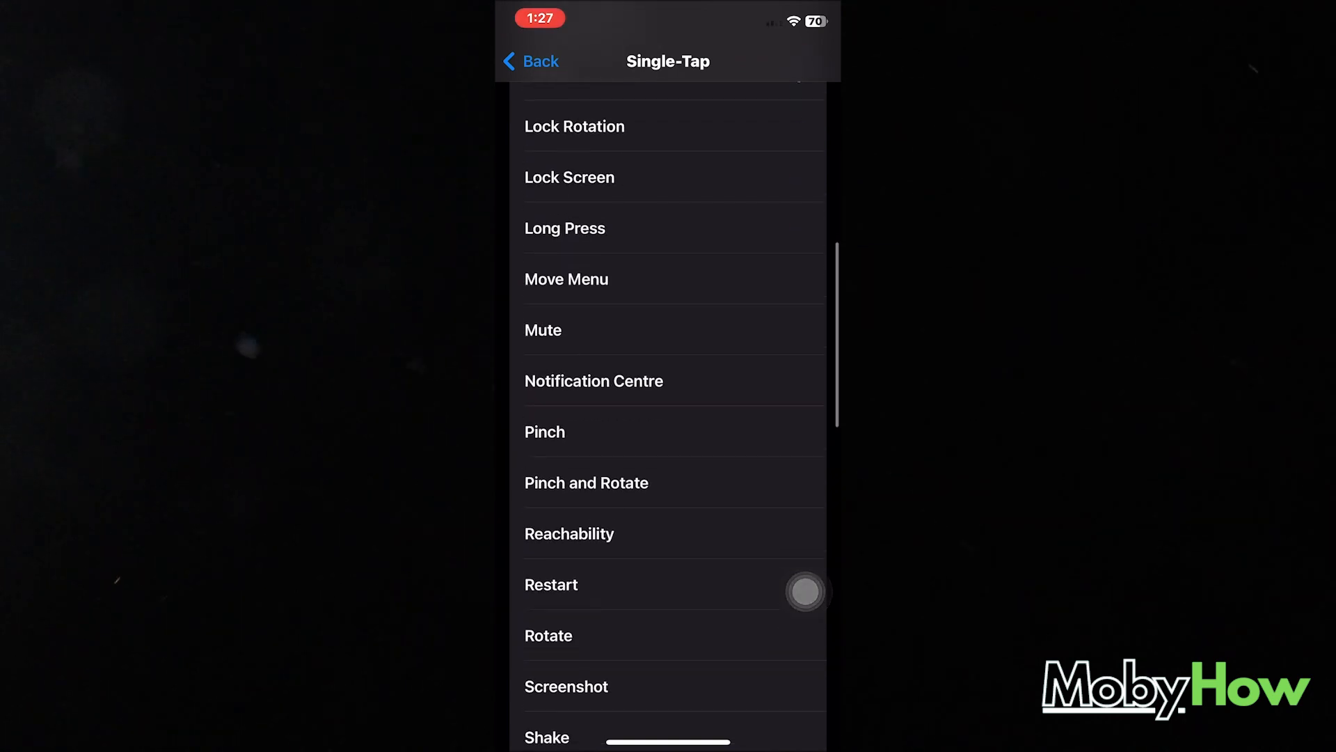
pyautogui.scroll(-3)
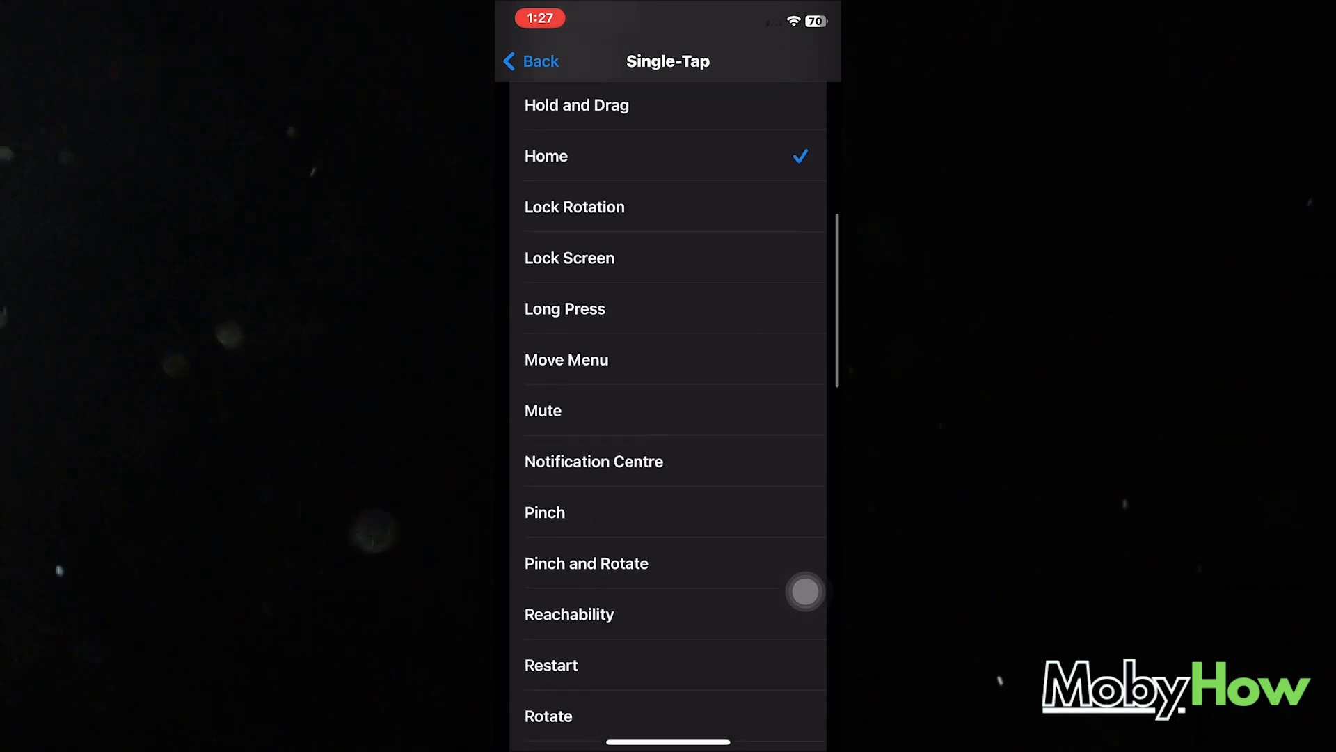
pyautogui.scroll(-3)
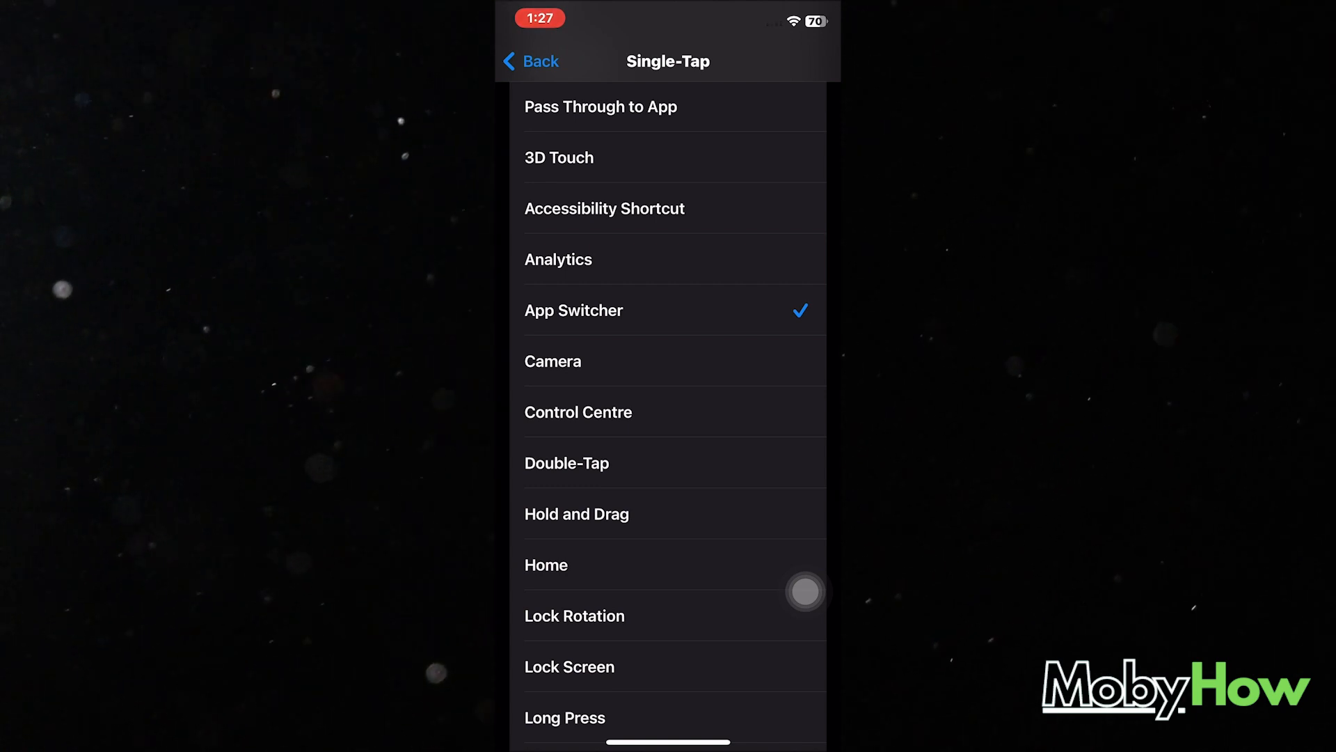
# Return to the AssistiveTouch page with Single-Tap set to App Switcher.
pyautogui.click(529, 61)
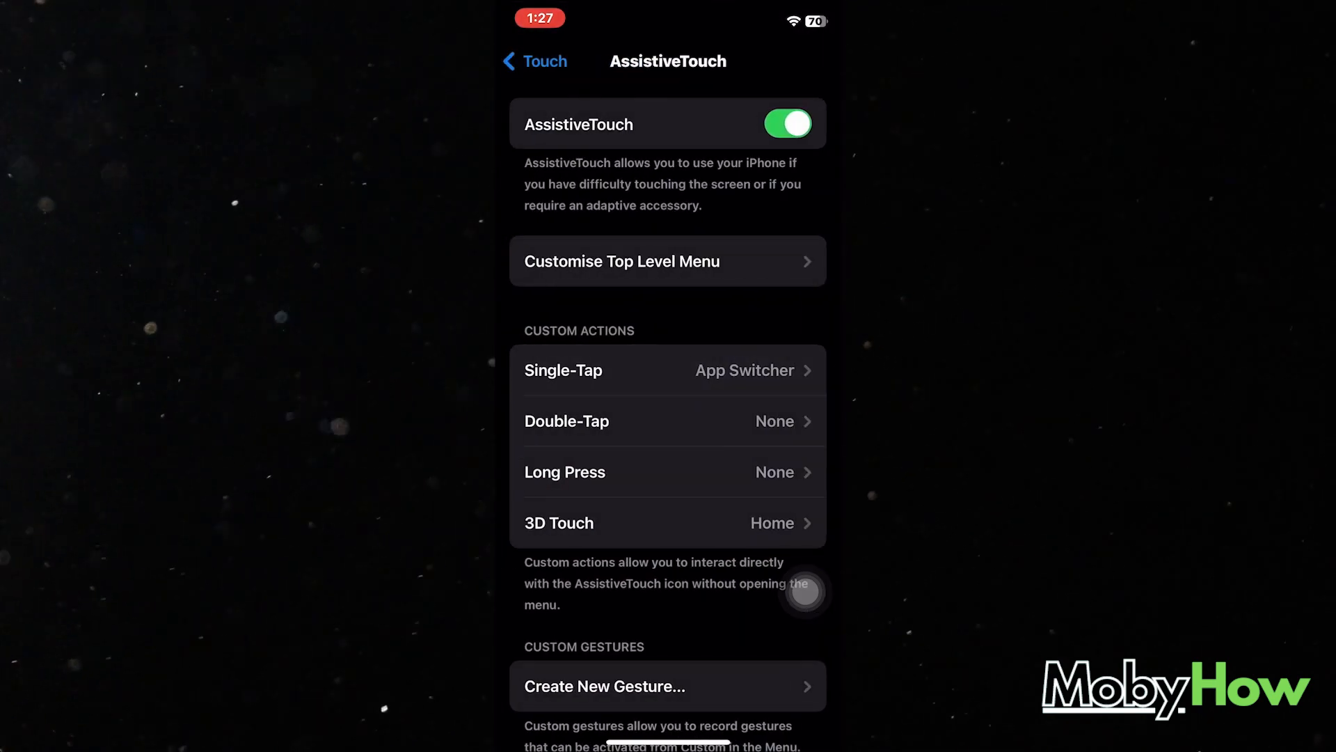
# Start recording a new custom AssistiveTouch gesture.
pyautogui.click(668, 684)
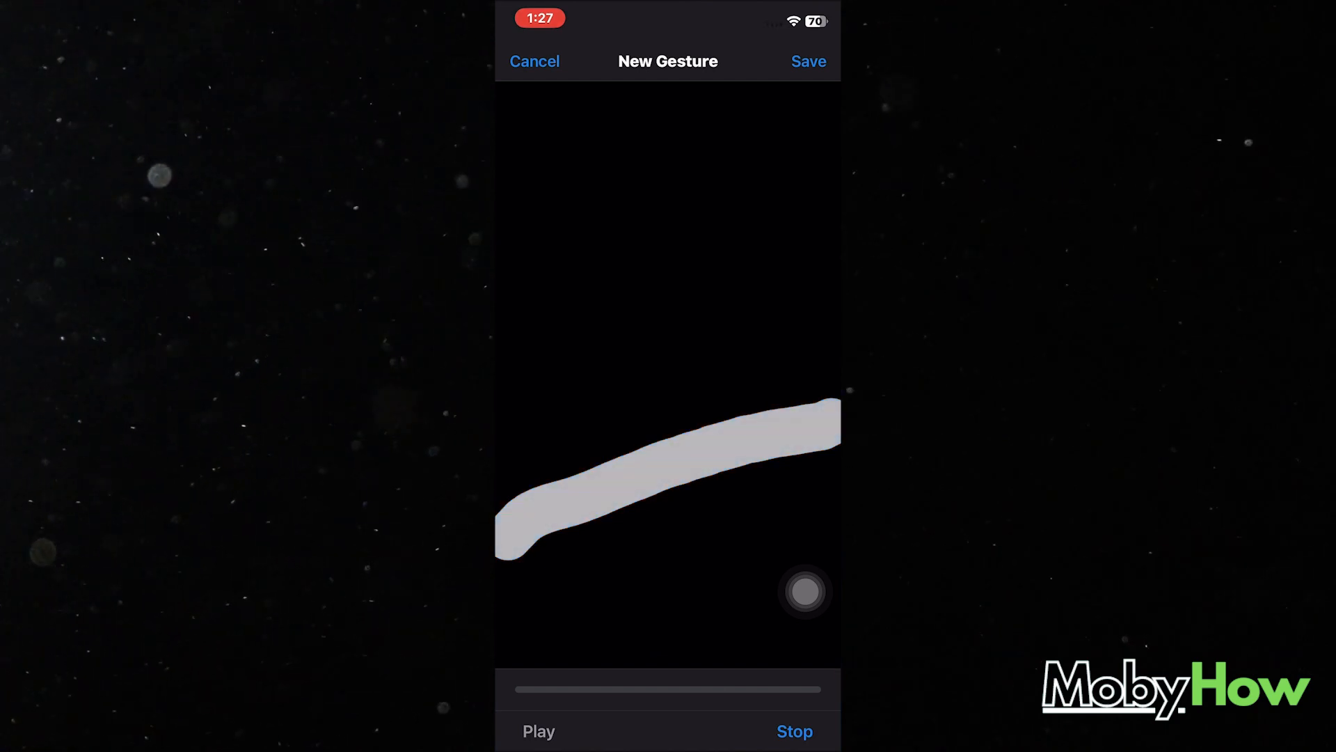
# Stop recording and save the swipe as a custom gesture named 'Back'.
pyautogui.click(793, 730)
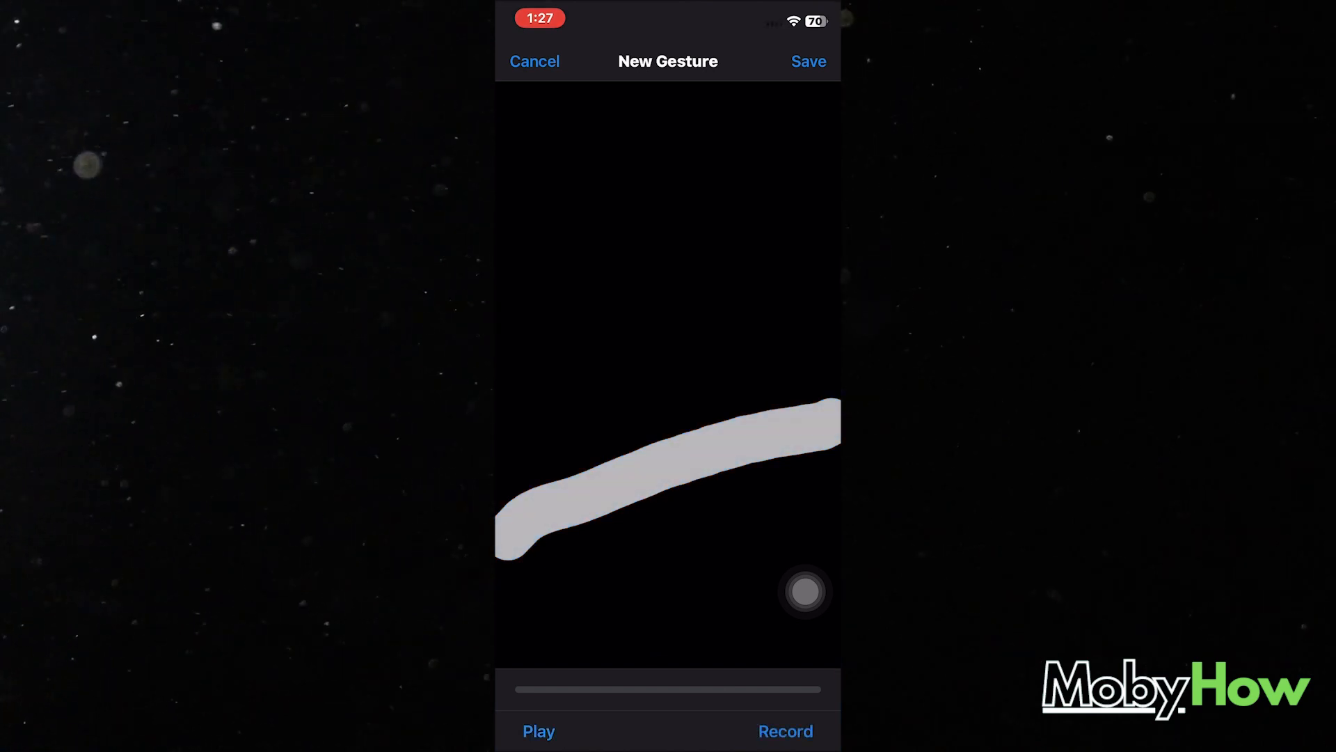
pyautogui.click(806, 61)
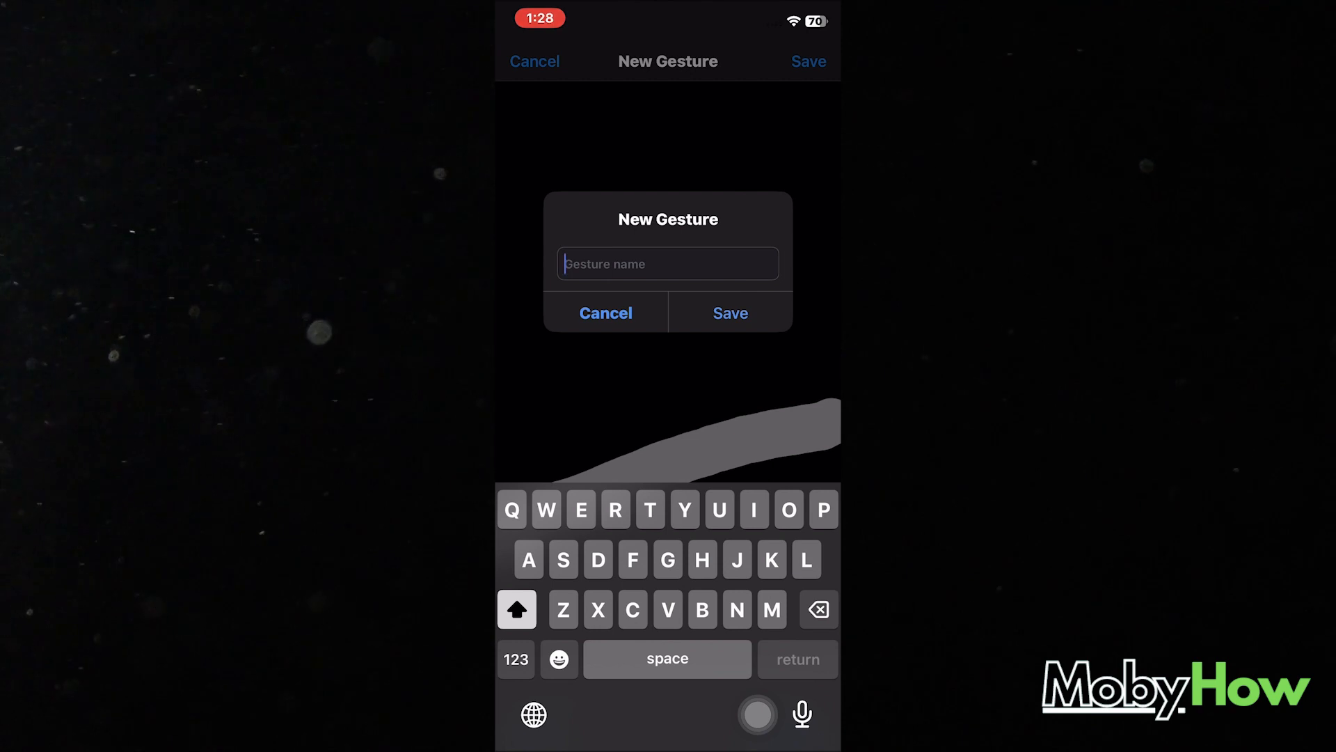
pyautogui.write('Back')
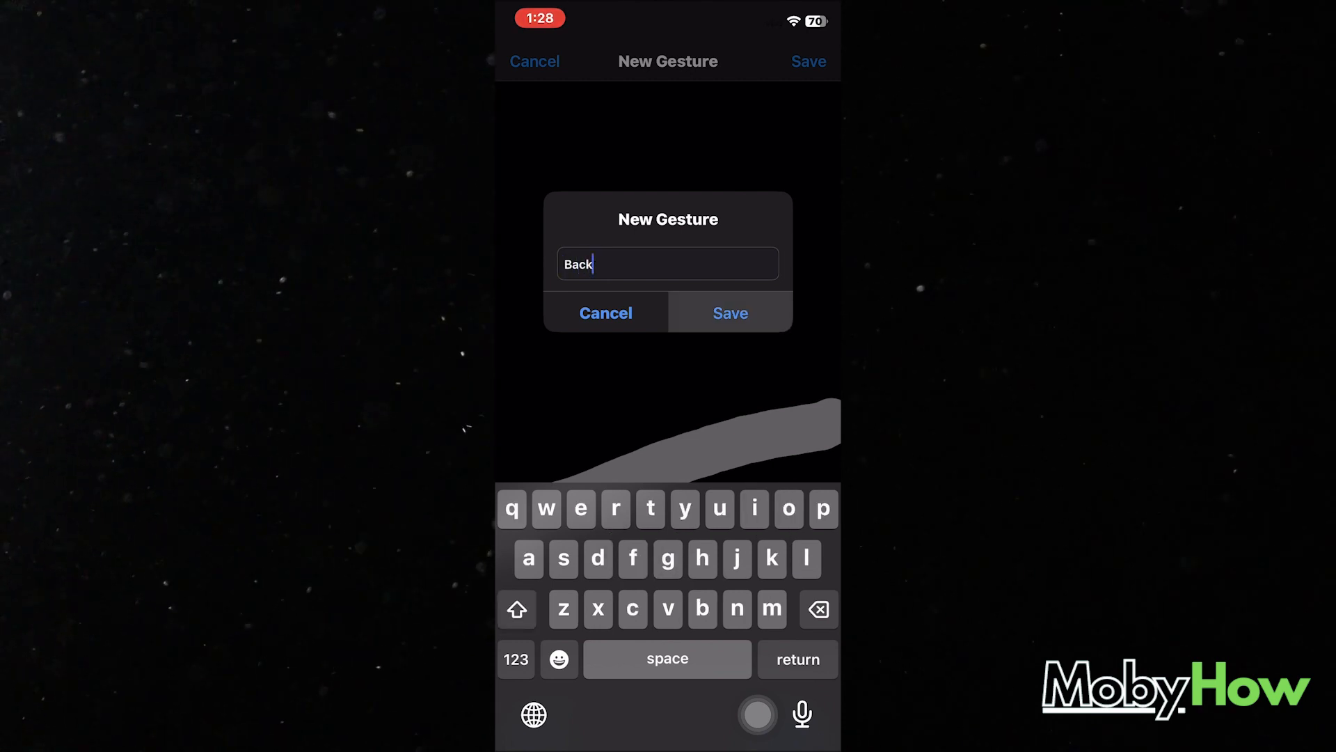
pyautogui.click(730, 313)
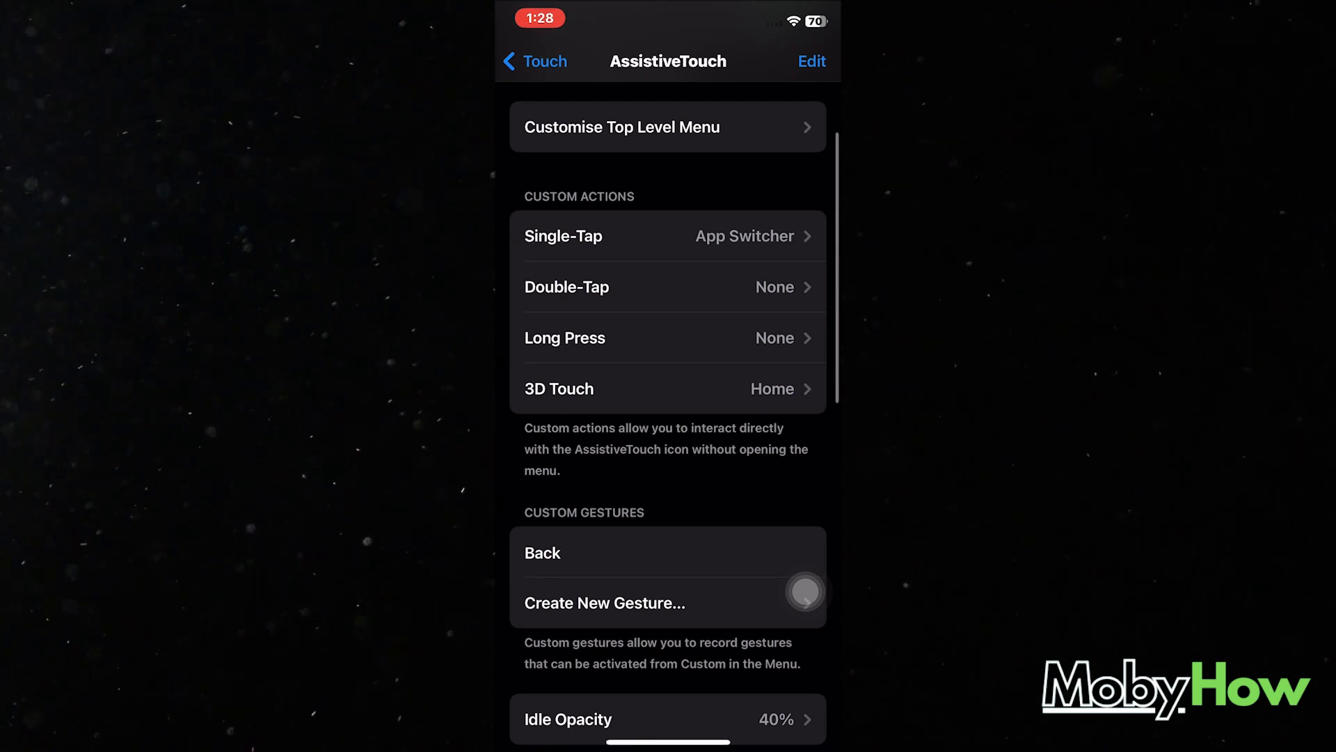